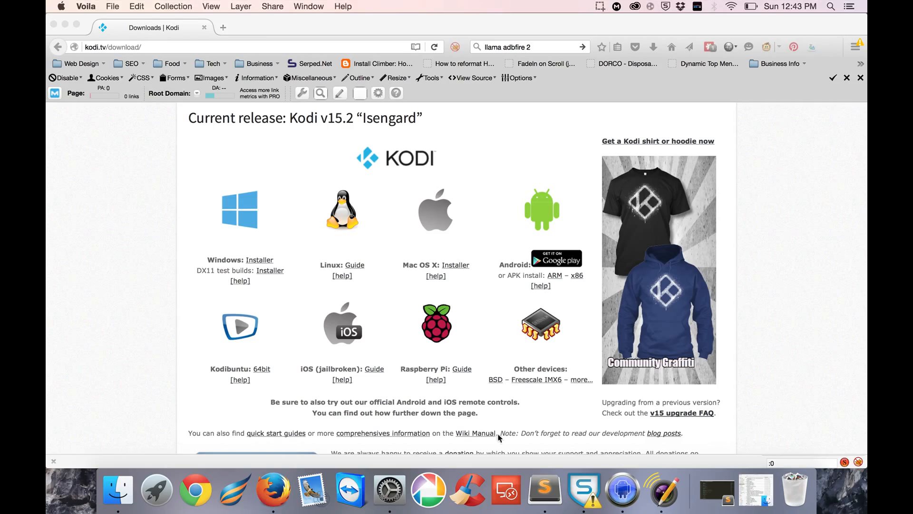
Step: Launch the adbFire companion from the Dock over the Kodi downloads page
left_click(622, 489)
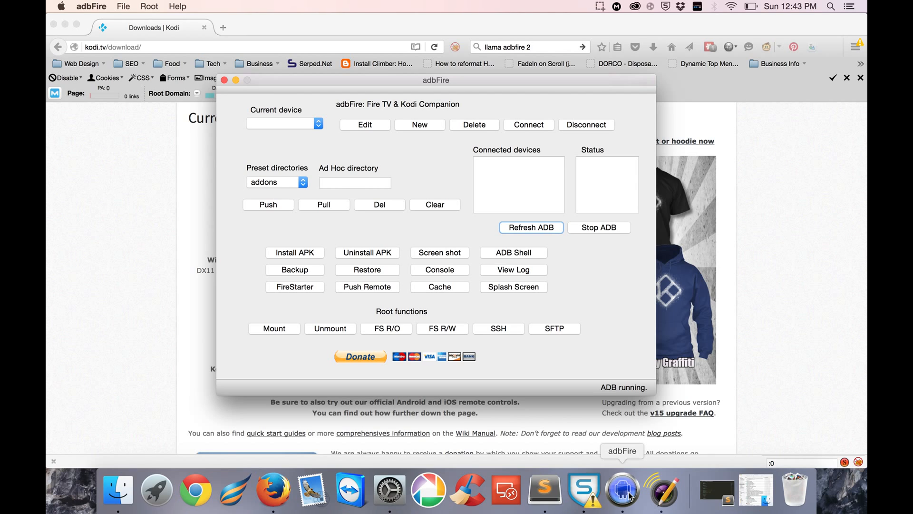
mouse_move(397, 231)
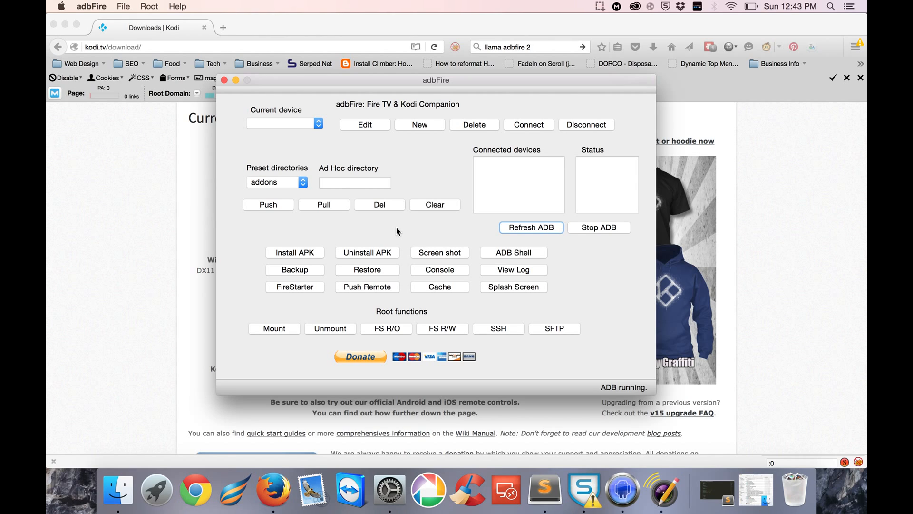
mouse_move(390, 242)
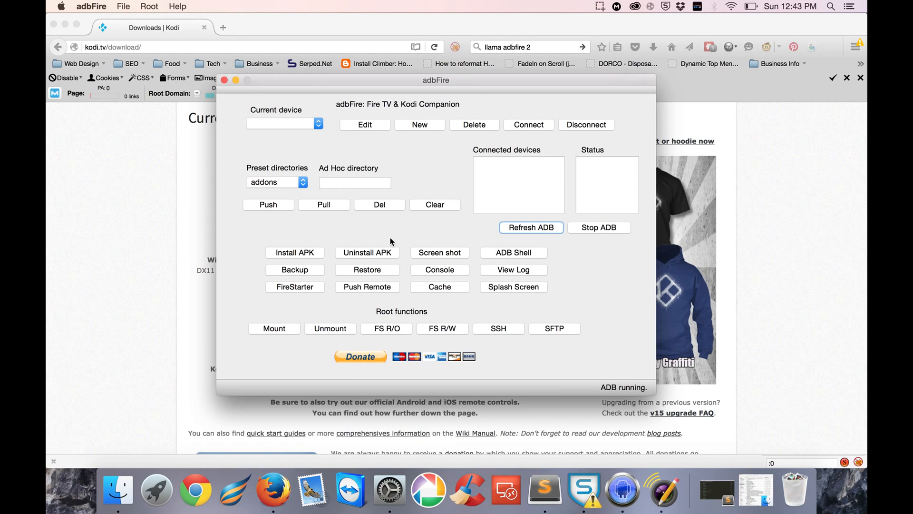
mouse_move(597, 260)
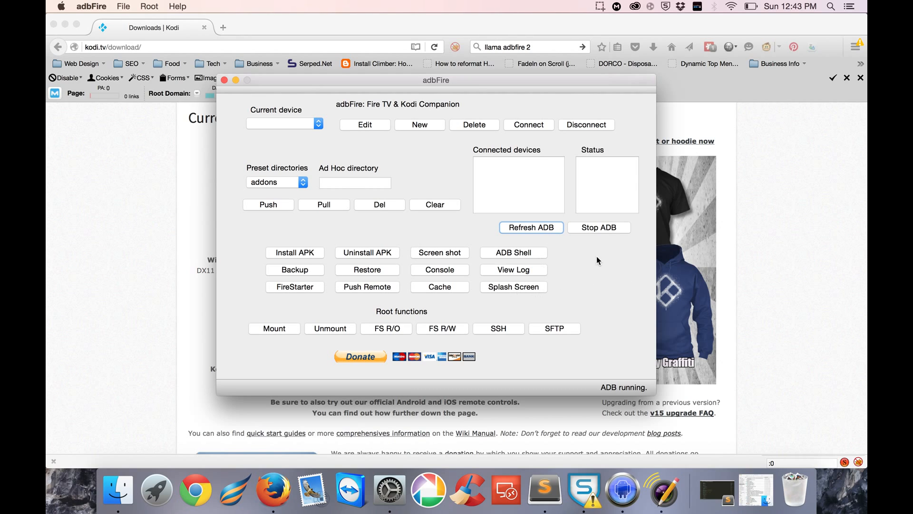
mouse_move(410, 227)
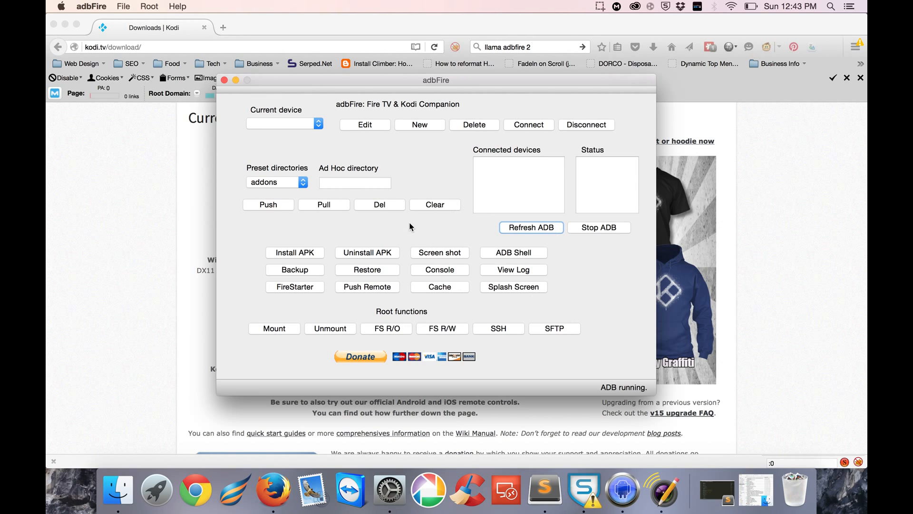
mouse_move(504, 319)
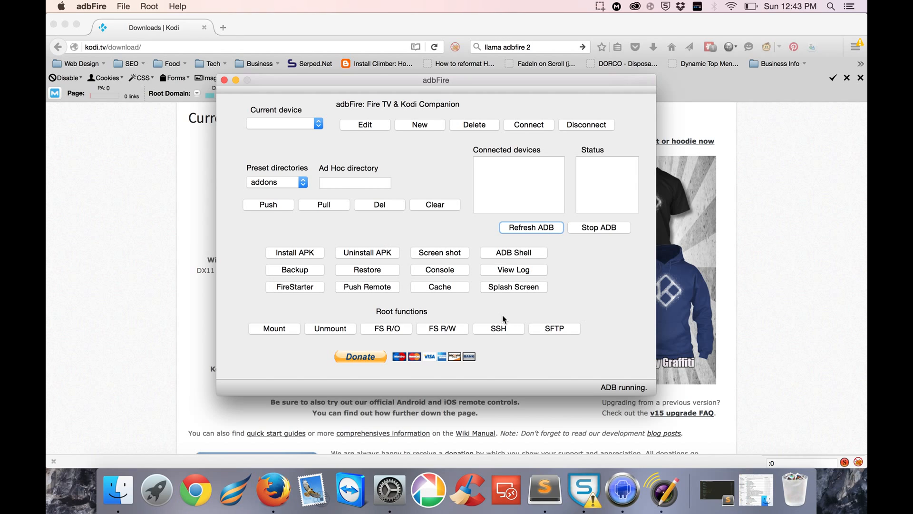
mouse_move(459, 330)
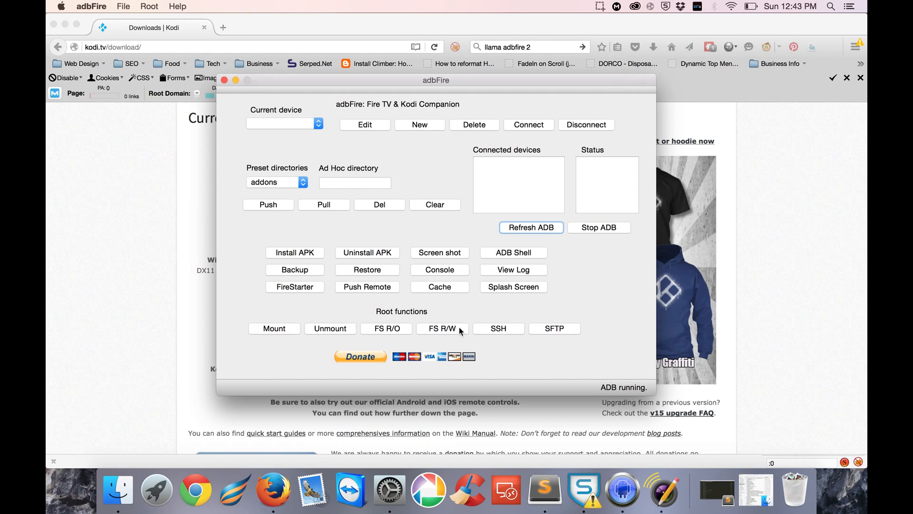
mouse_move(498, 291)
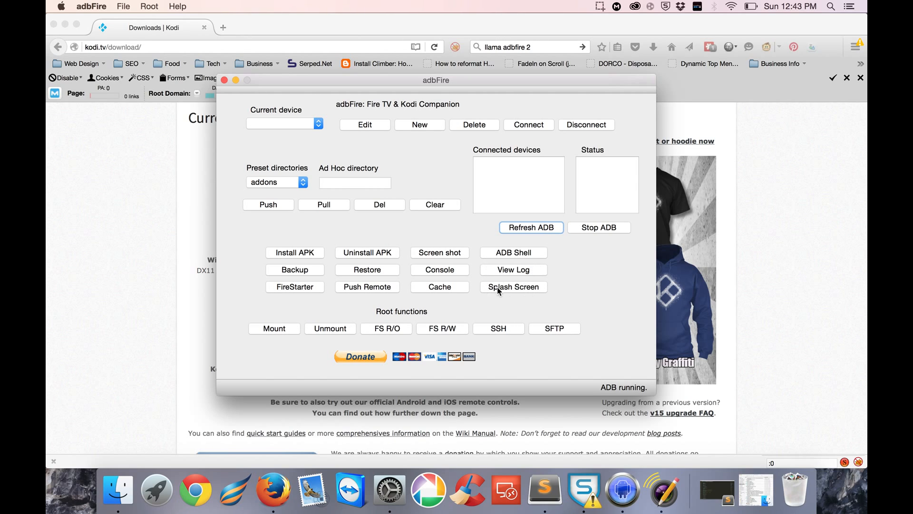
mouse_move(461, 242)
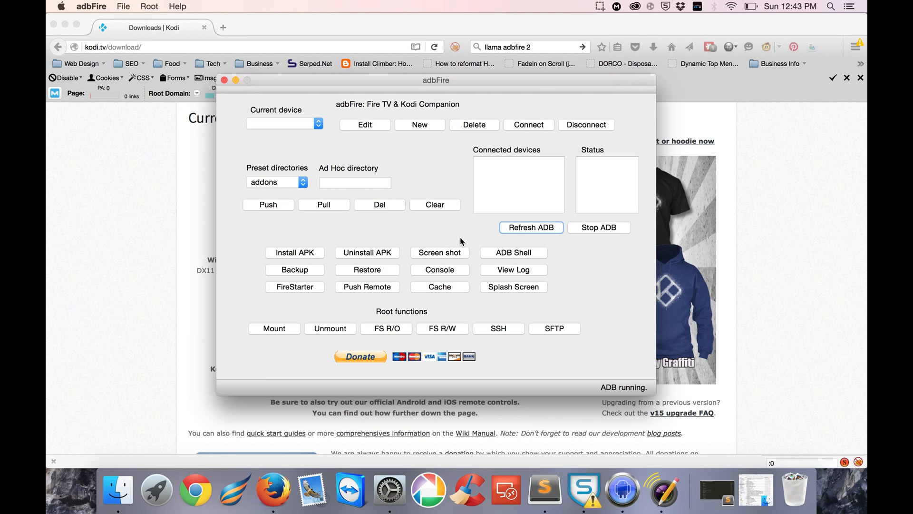
mouse_move(328, 250)
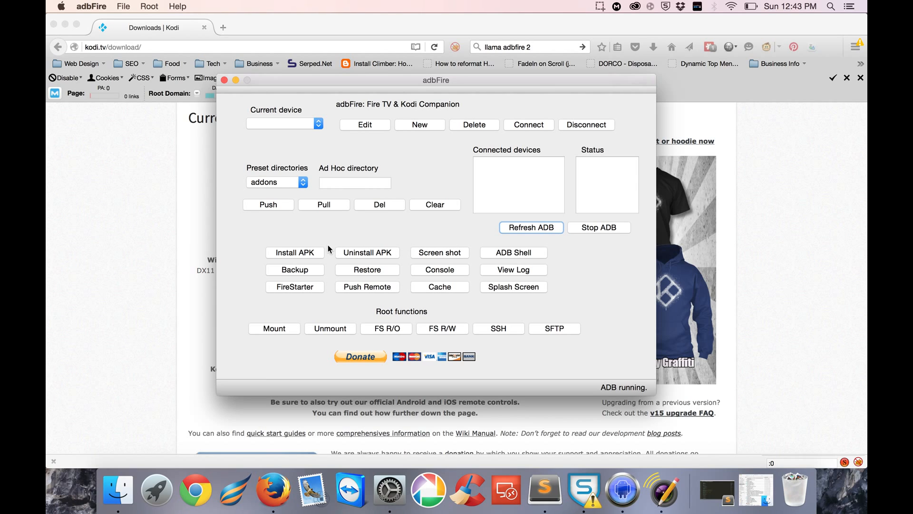
mouse_move(416, 227)
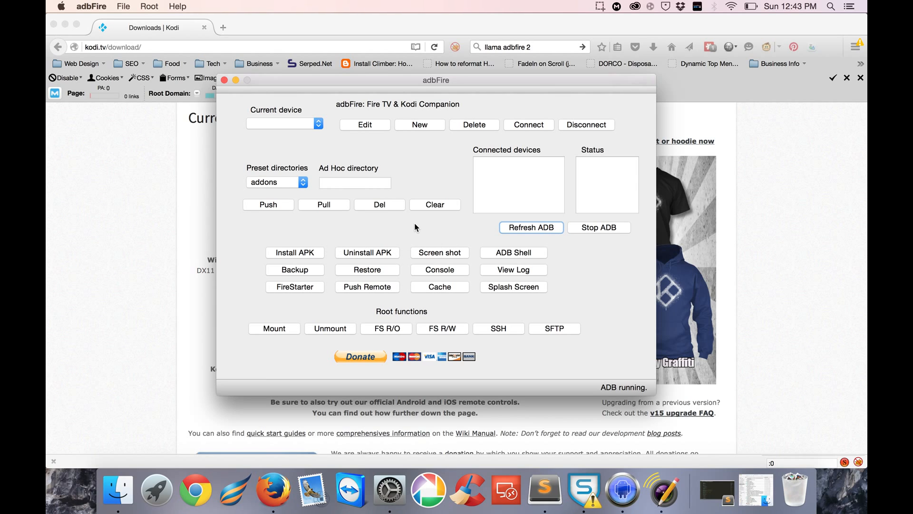
mouse_move(394, 232)
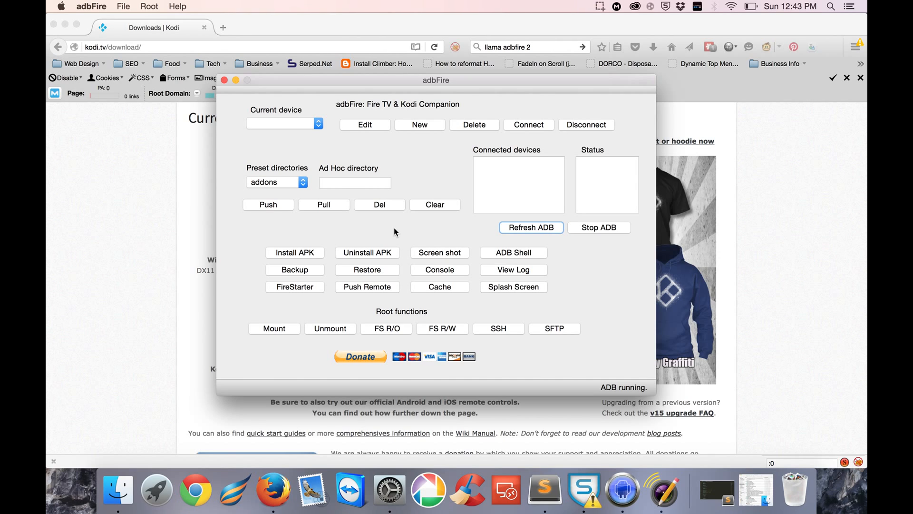
mouse_move(292, 306)
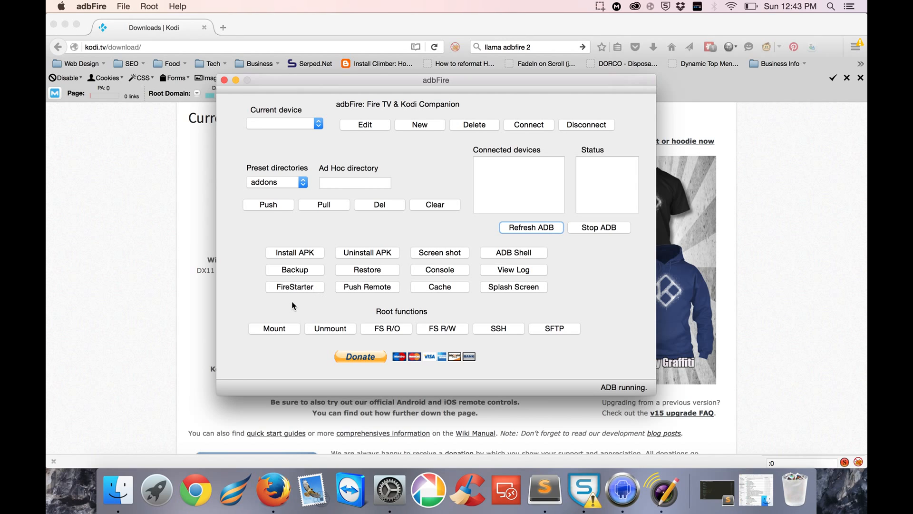
mouse_move(329, 294)
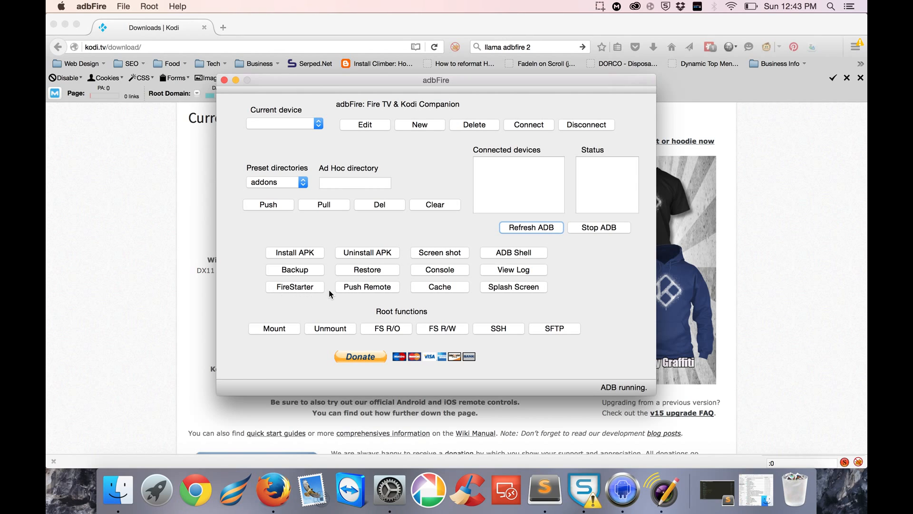
mouse_move(305, 287)
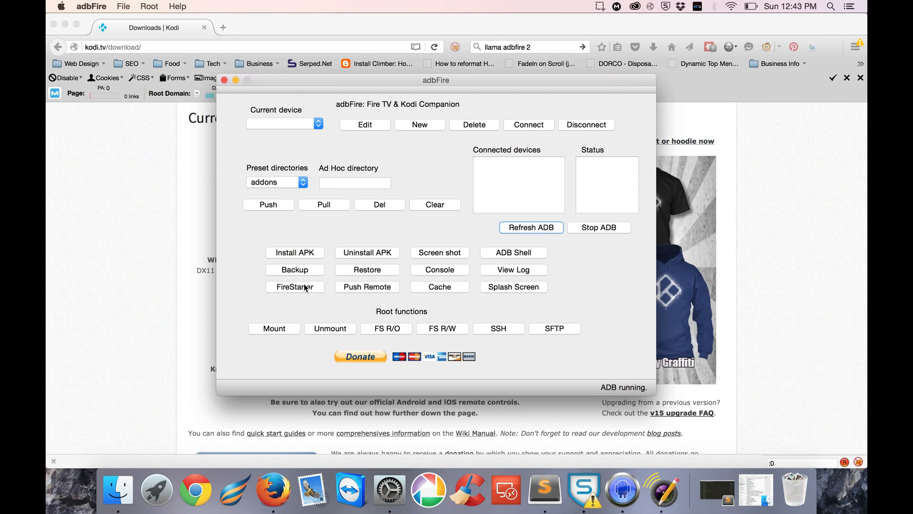
mouse_move(294, 286)
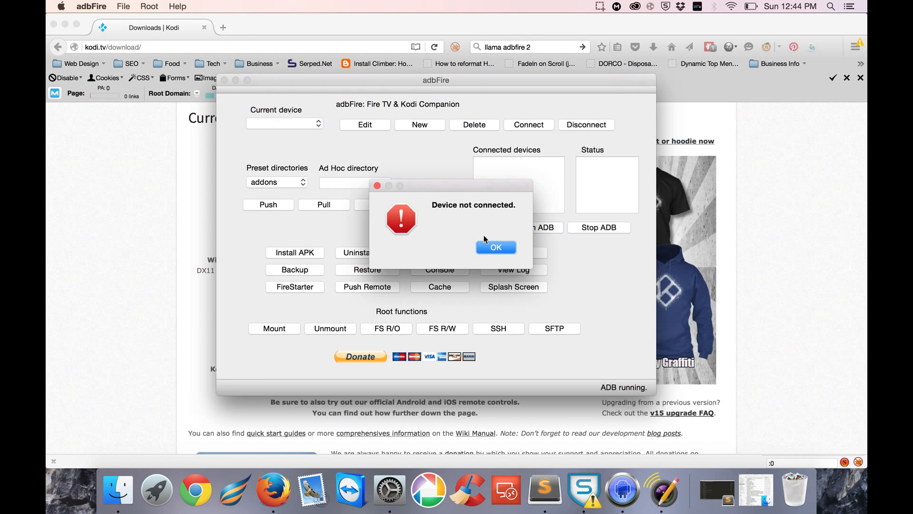
Step: Dismiss the 'Device not connected.' alert to return to the main adbFire window
left_click(496, 247)
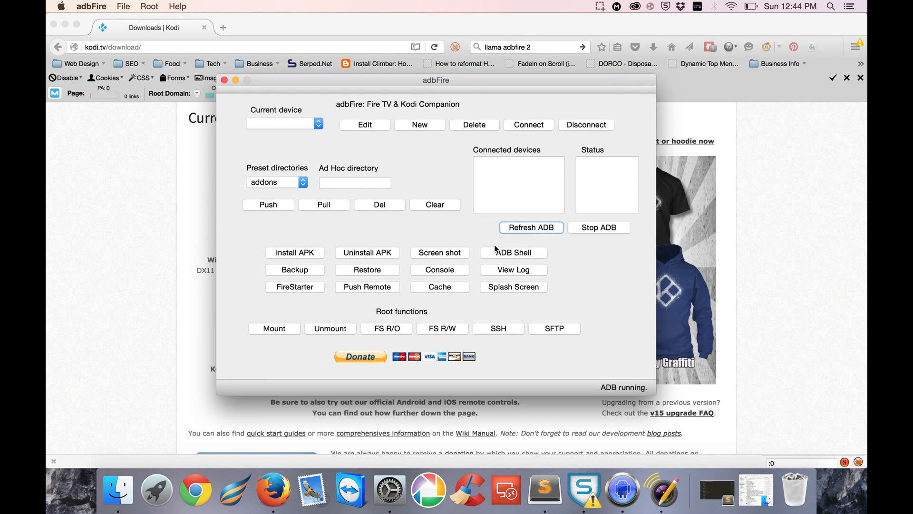
mouse_move(294, 286)
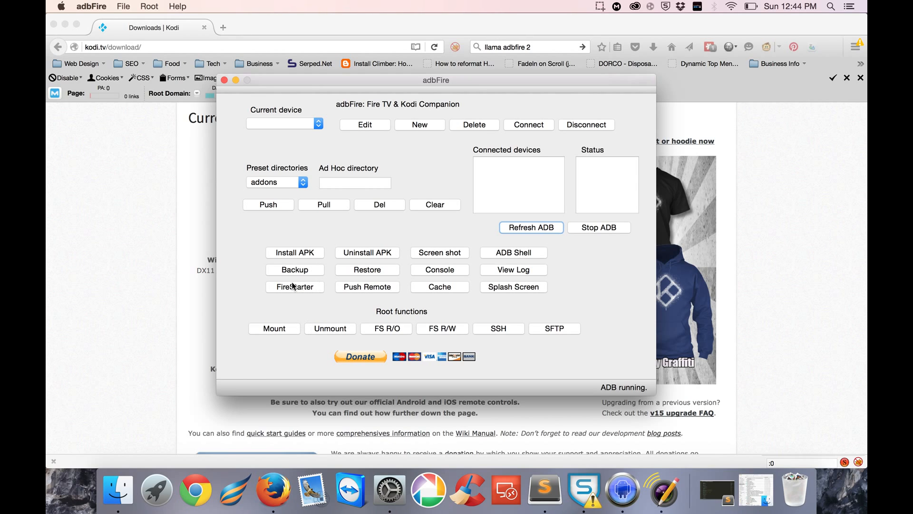
mouse_move(615, 286)
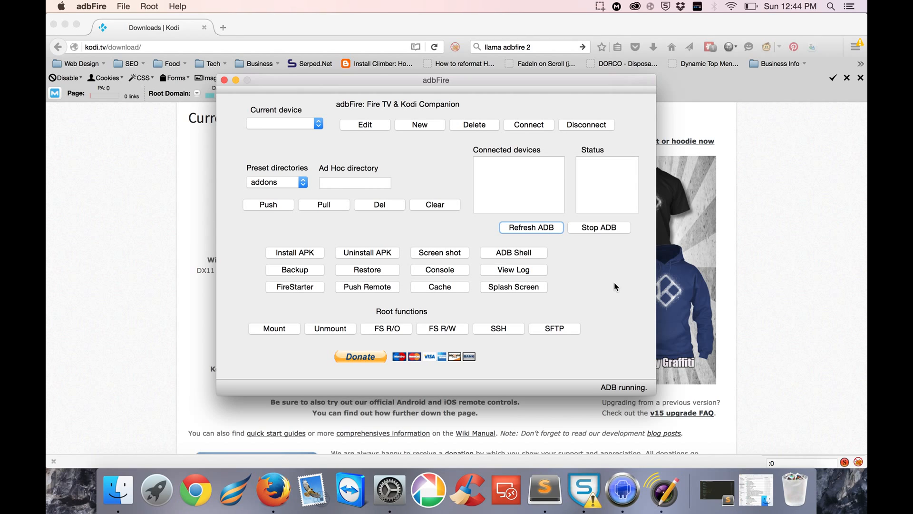
mouse_move(434, 102)
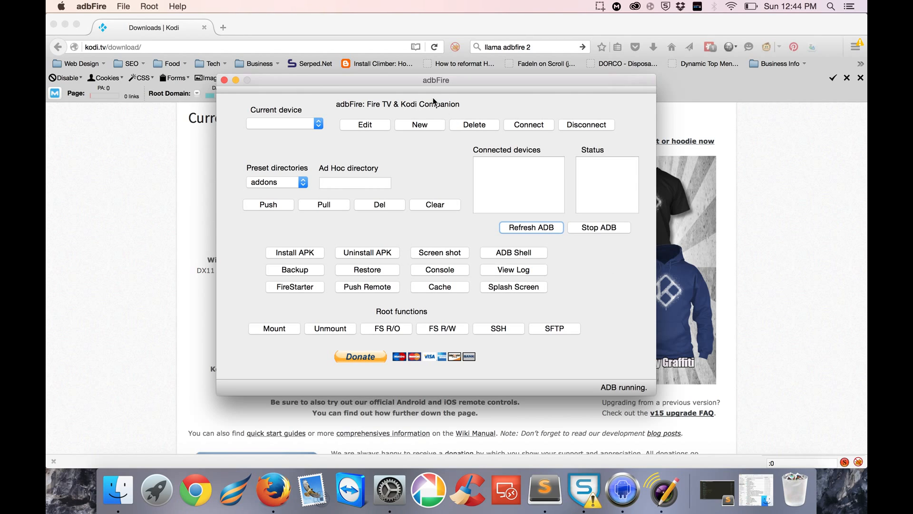
mouse_move(425, 124)
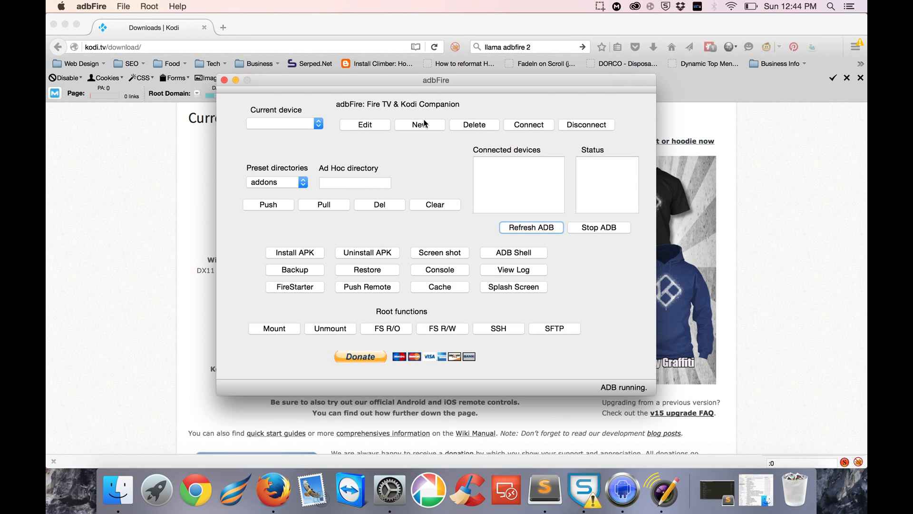
mouse_move(420, 125)
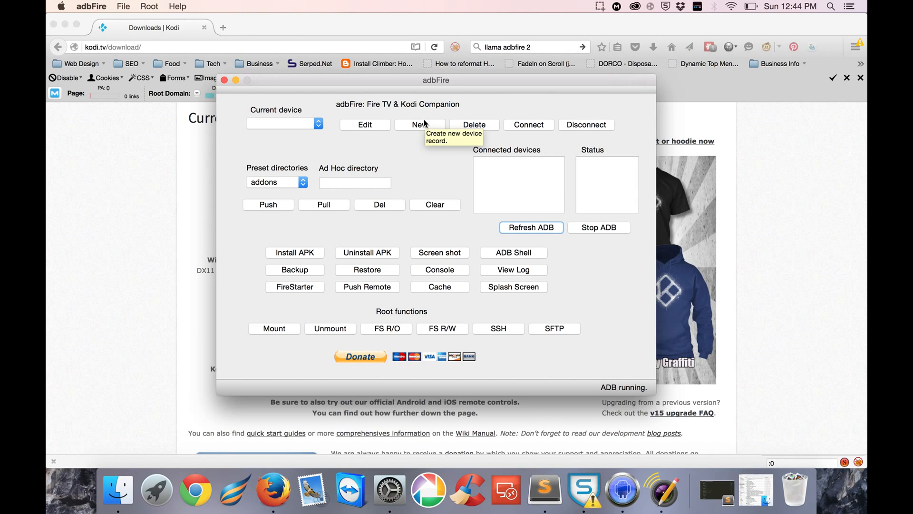
mouse_move(356, 155)
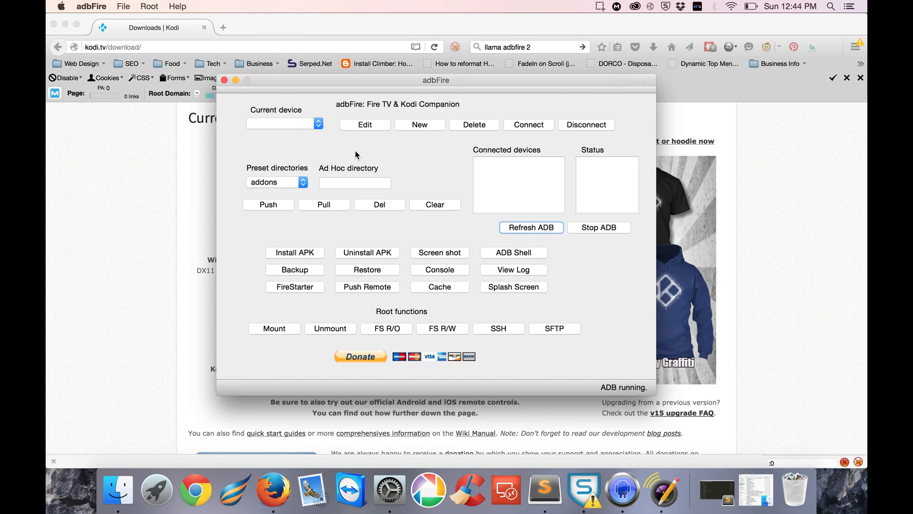
mouse_move(373, 115)
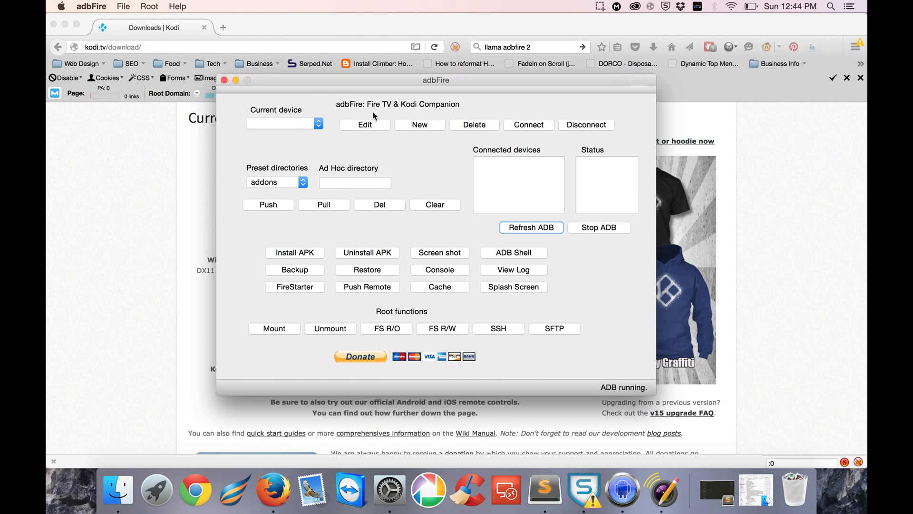
mouse_move(544, 145)
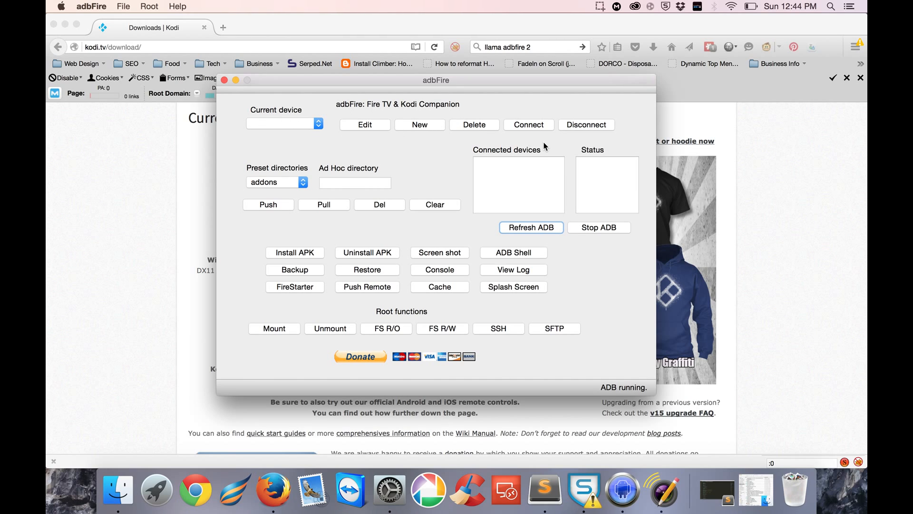
mouse_move(416, 120)
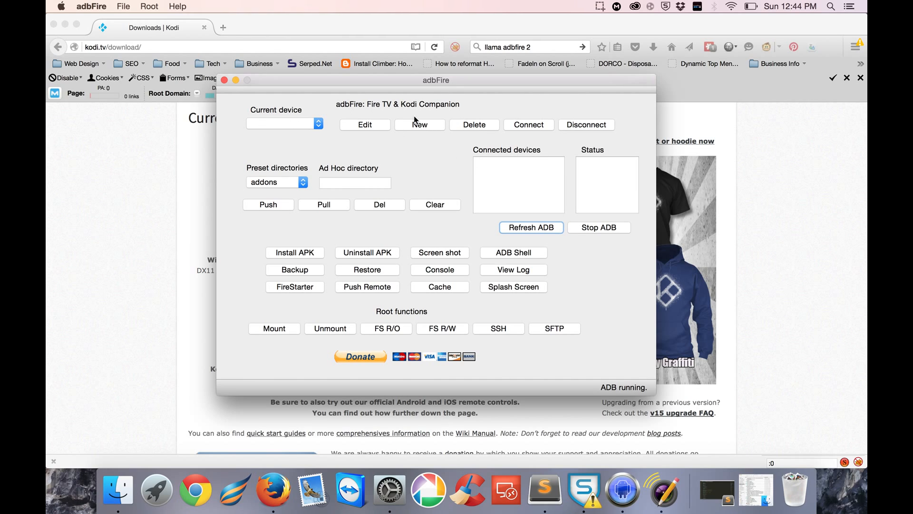
mouse_move(420, 125)
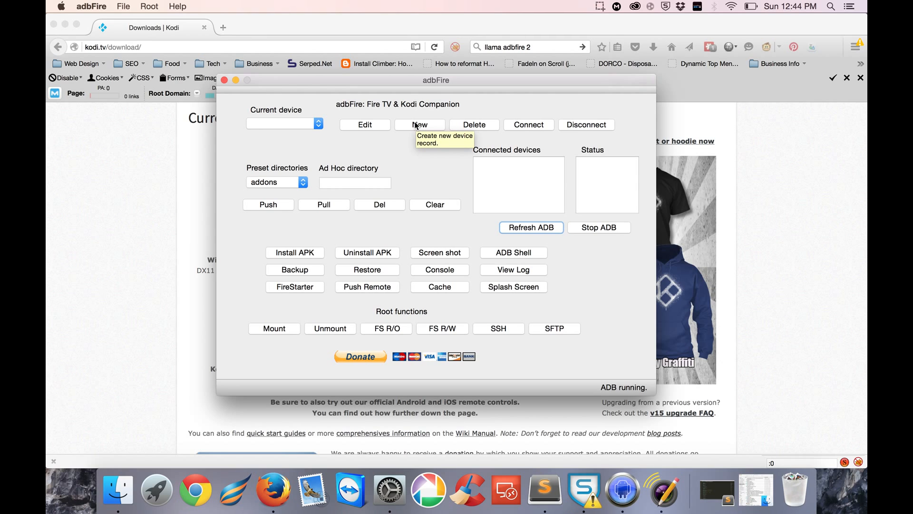
Step: Create and connect a device record 'Bedroom' at 192.168.1.75 so it lists at 192.168.1.75:5555
left_click(420, 125)
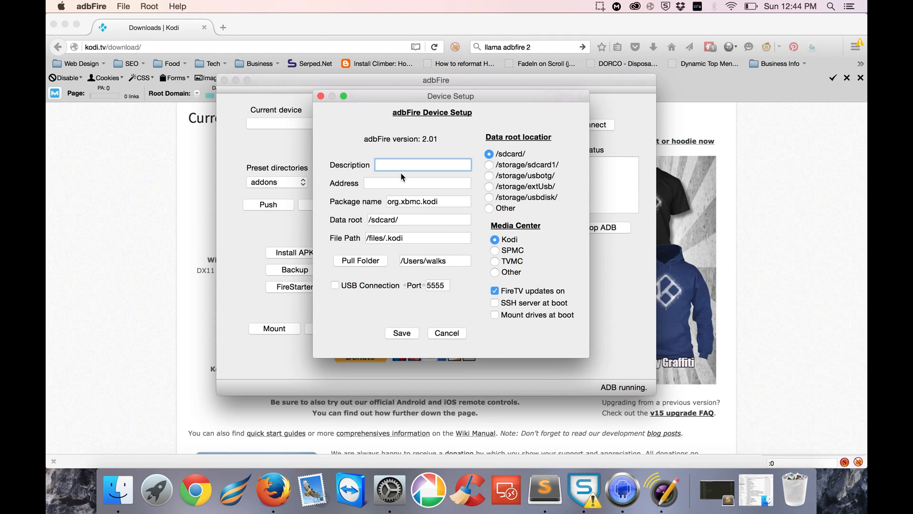
type("Bedroom")
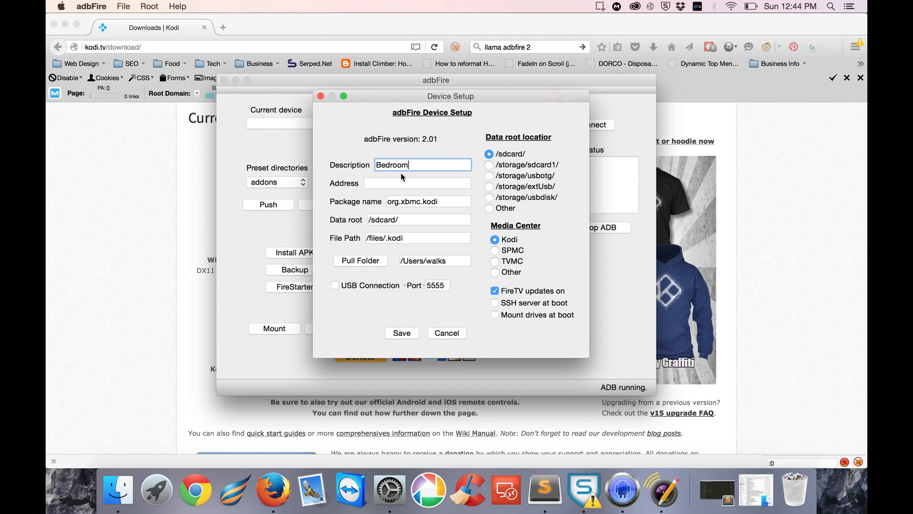
type("192.168.1.")
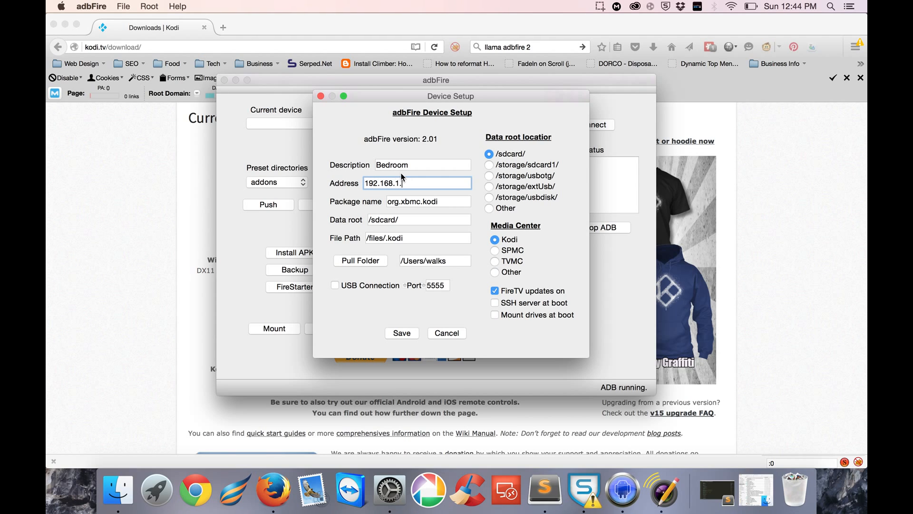
type("75")
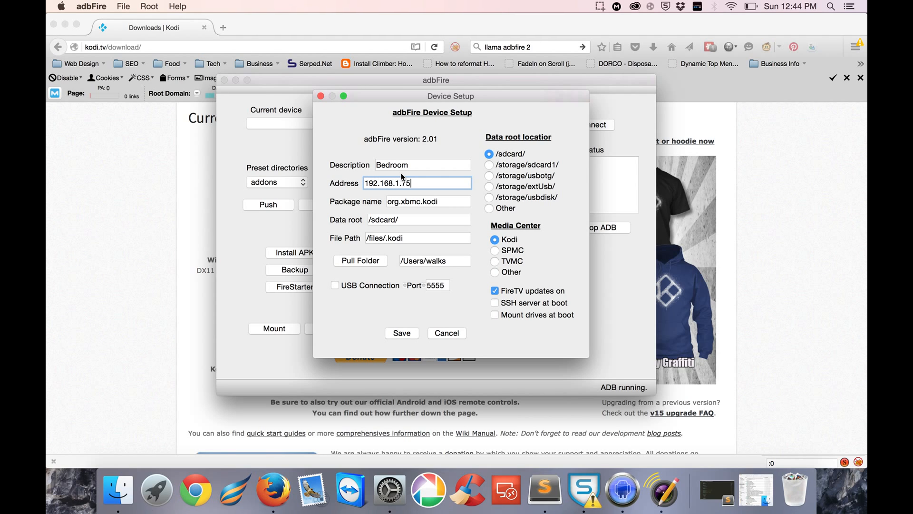
left_click(402, 333)
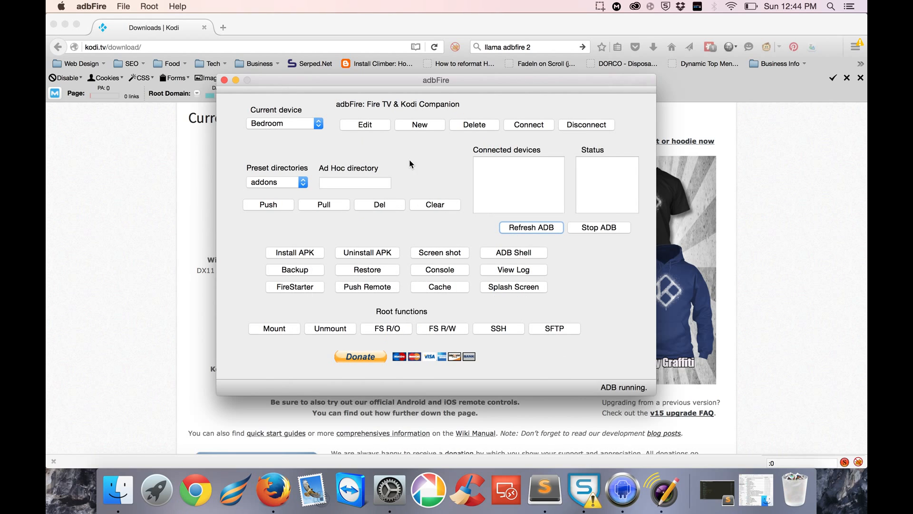
left_click(528, 124)
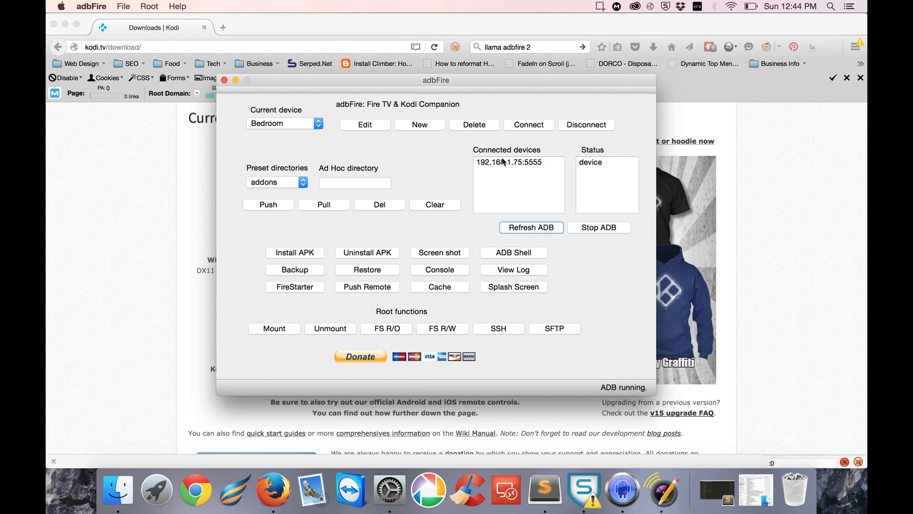
mouse_move(469, 181)
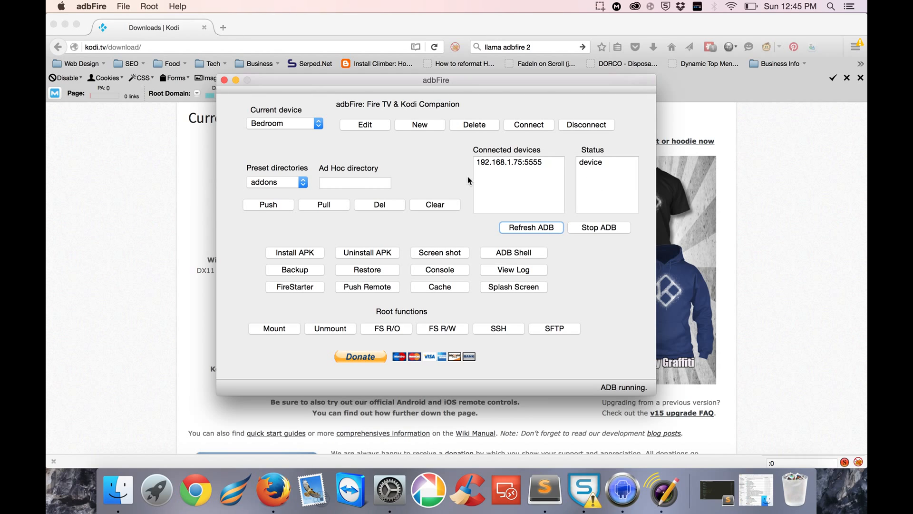
mouse_move(293, 291)
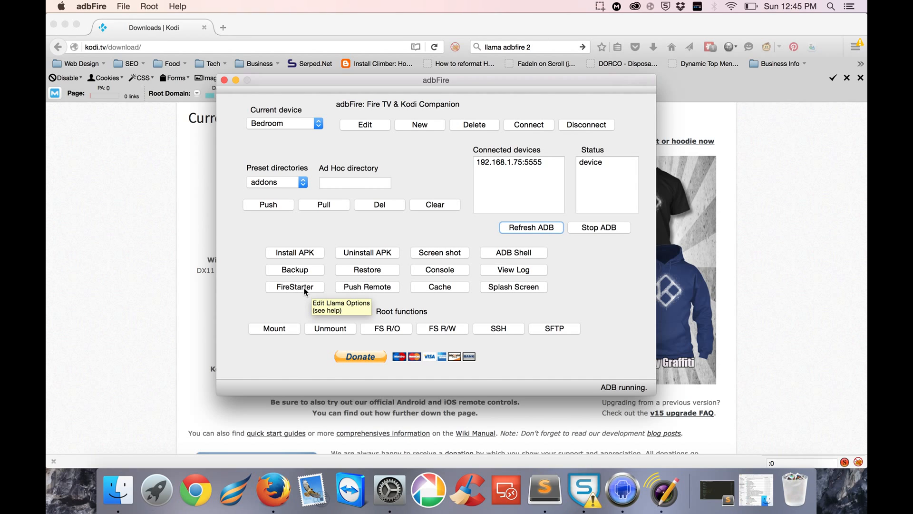
Step: Install FireStarter onto the Bedroom Fire TV and acknowledge the 'FireStarter Installed' confirmation
left_click(295, 287)
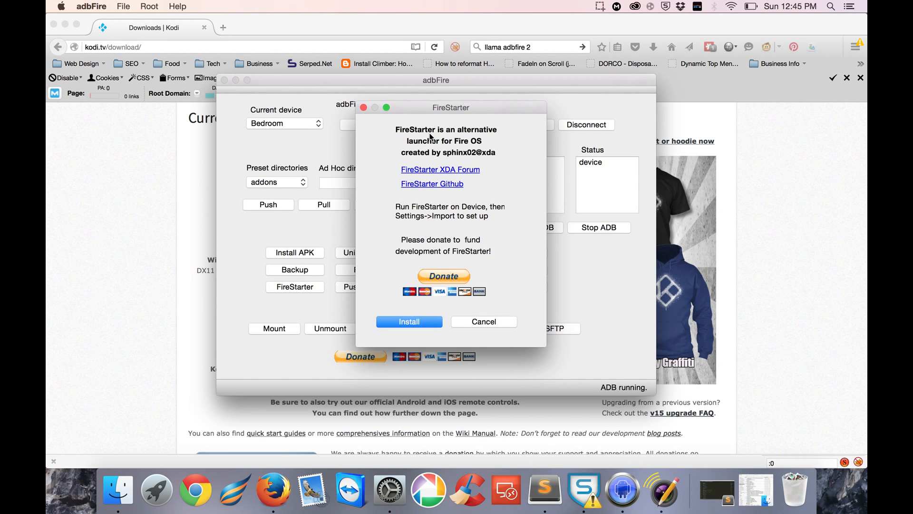
mouse_move(471, 155)
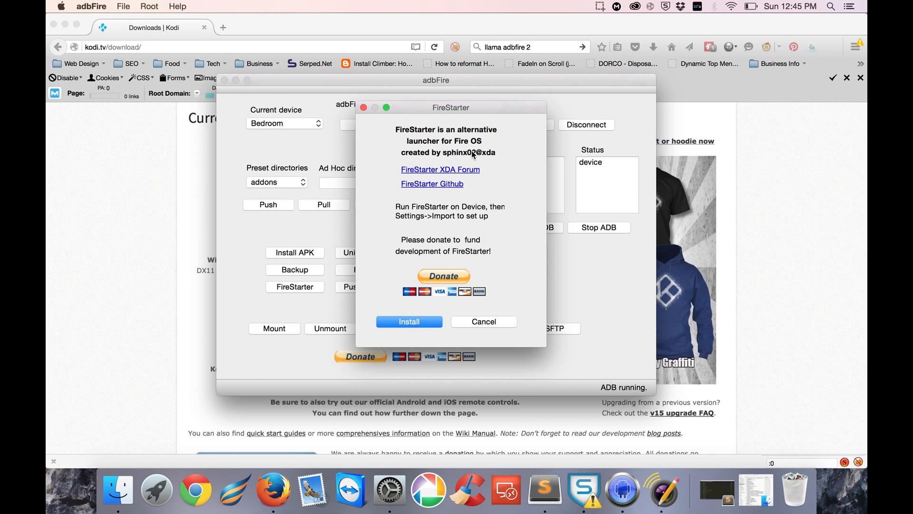
left_click(483, 322)
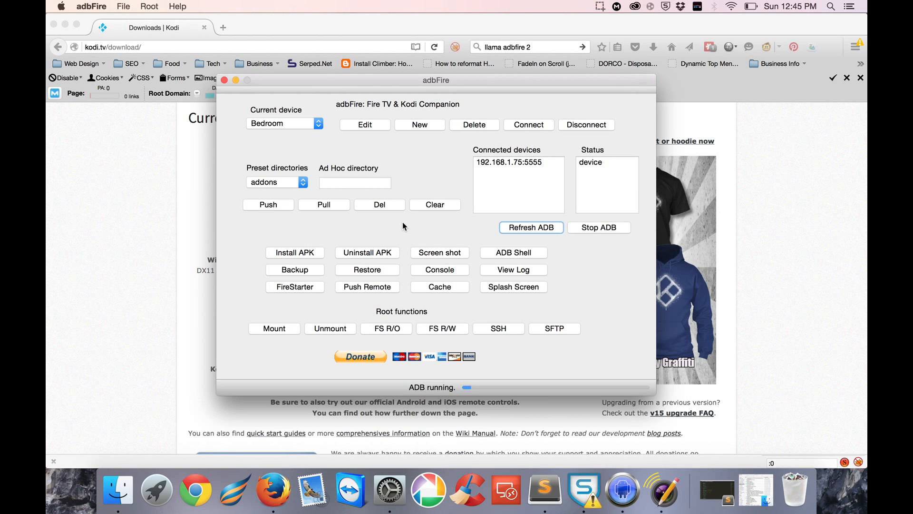
mouse_move(292, 278)
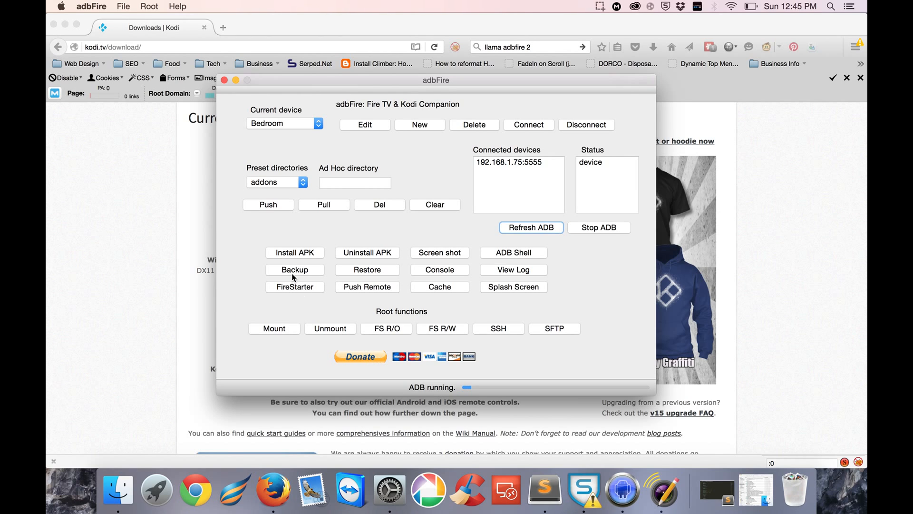
left_click(295, 287)
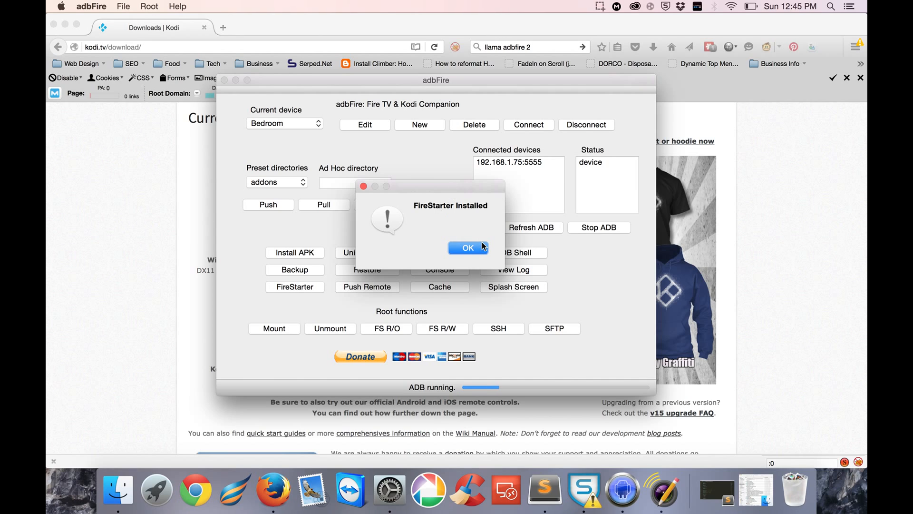
left_click(467, 248)
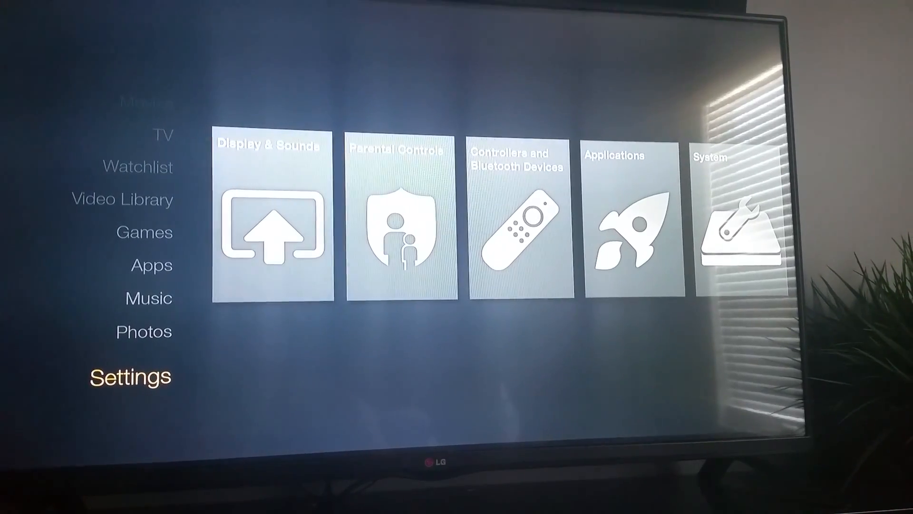
Step: Open FireStarter from the Fire TV's Manage Applications list
scroll("right", 3)
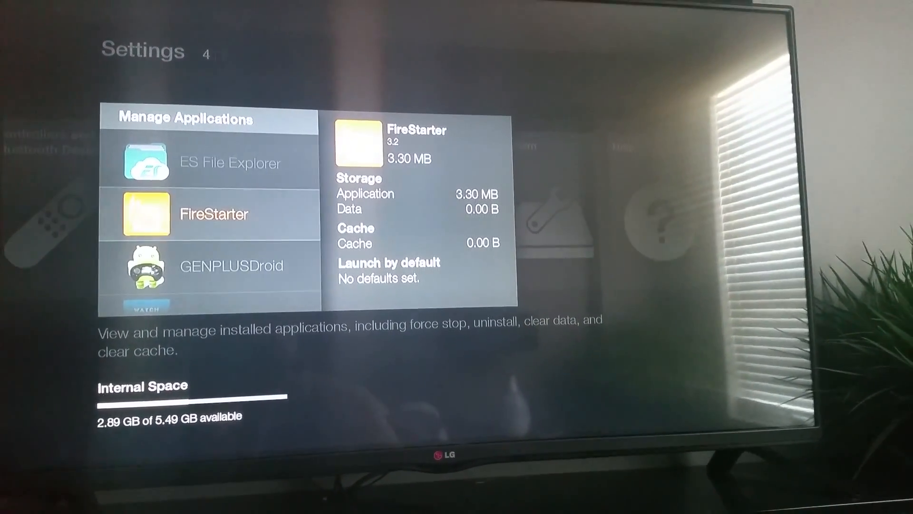
left_click(209, 213)
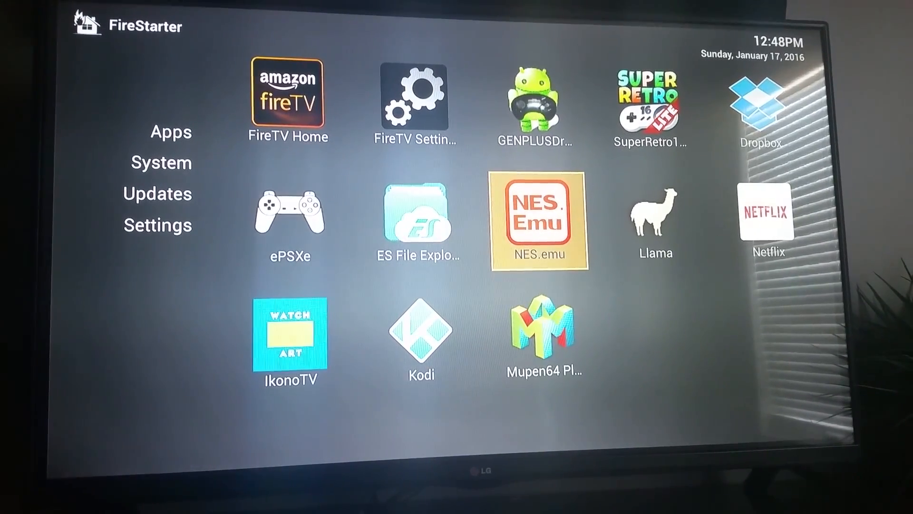
Step: Browse the Settings, System, Updates and Apps sections, ending back in the launcher settings
left_click(157, 225)
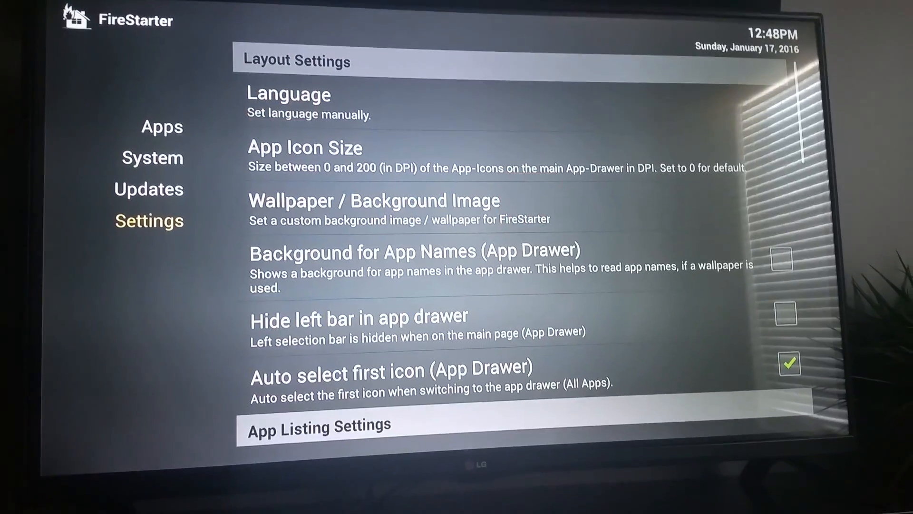
left_click(152, 157)
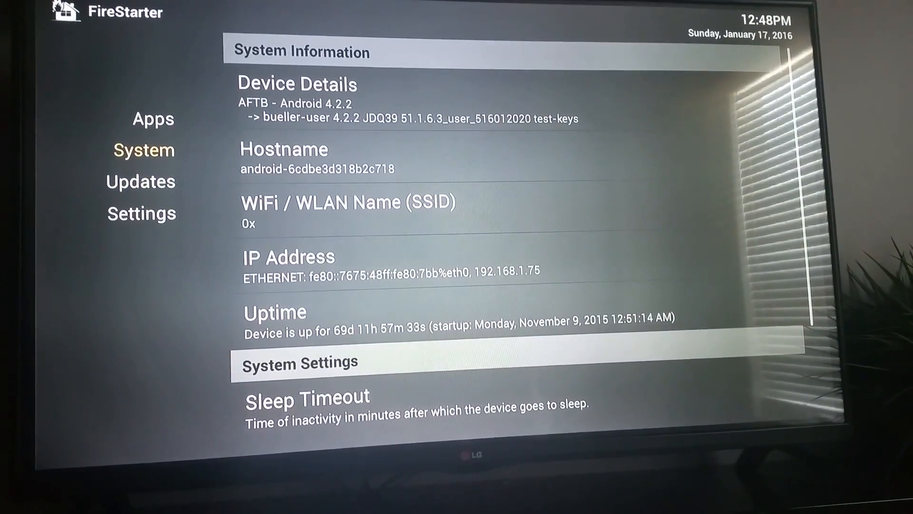
left_click(152, 186)
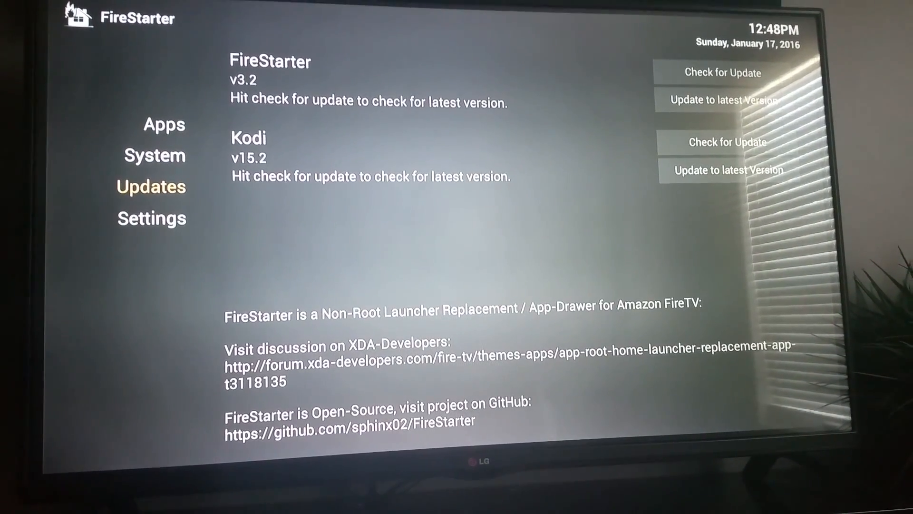
left_click(169, 131)
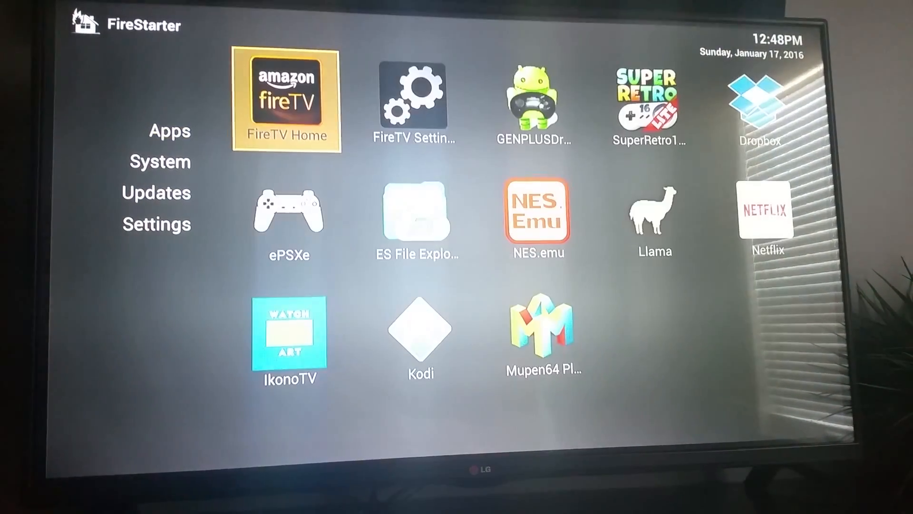
left_click(157, 192)
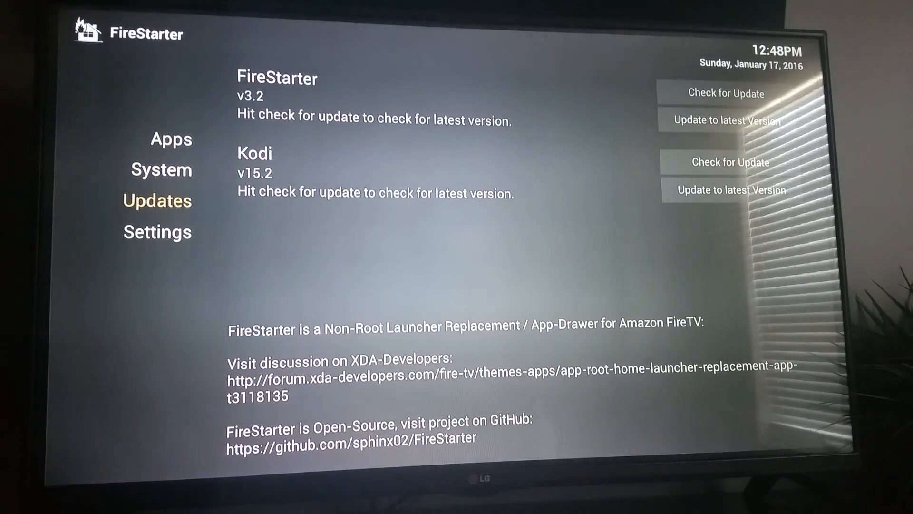
left_click(155, 235)
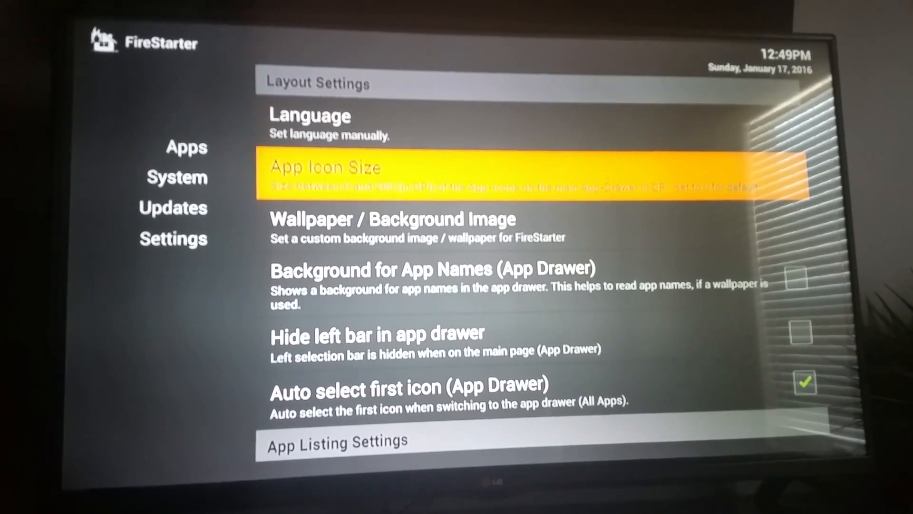
Step: Move down the settings past Layout and App Listing to the Background Observation section
key("Down")
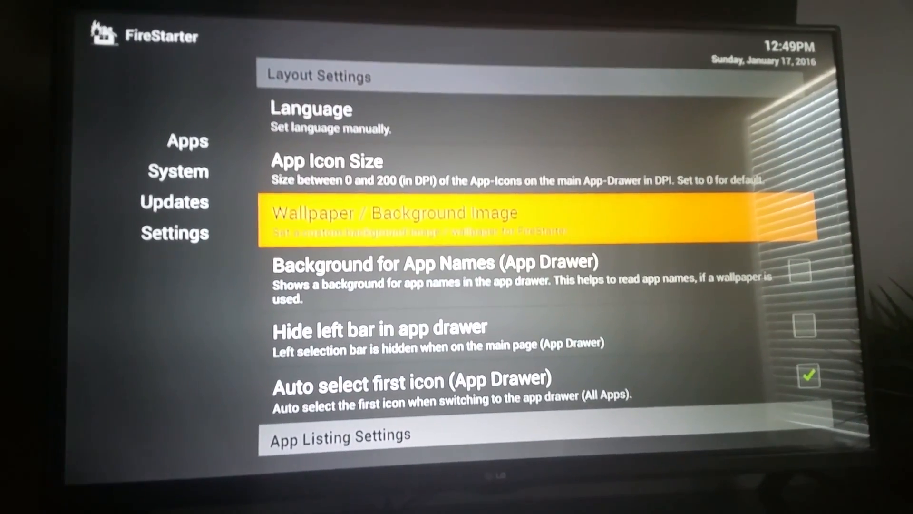
key("Down")
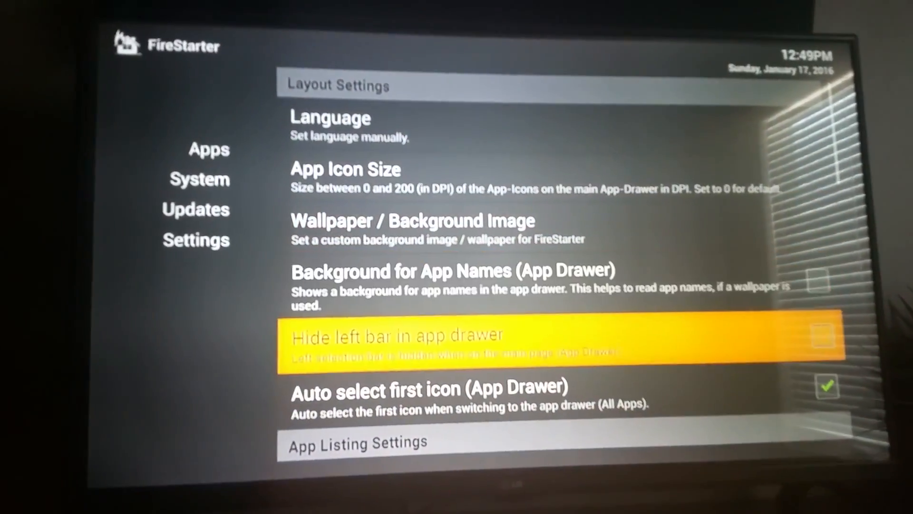
scroll("down", 3)
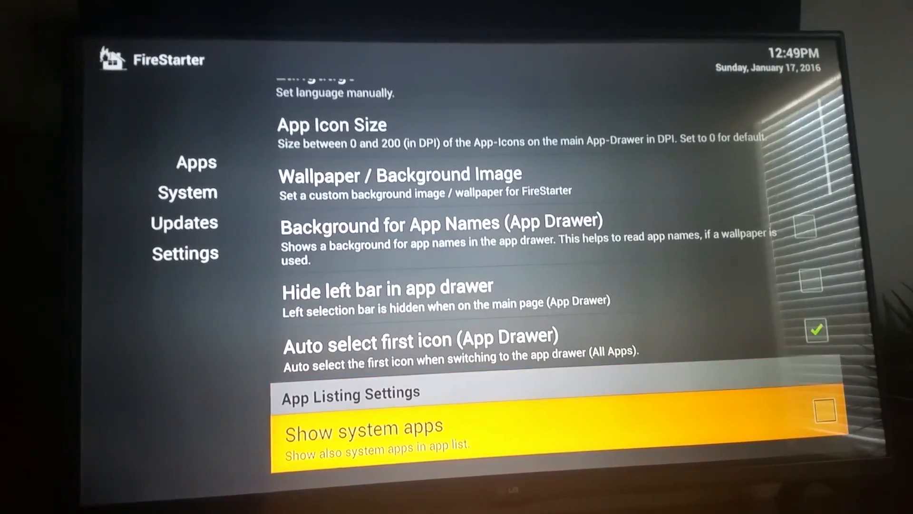
scroll("down", 3)
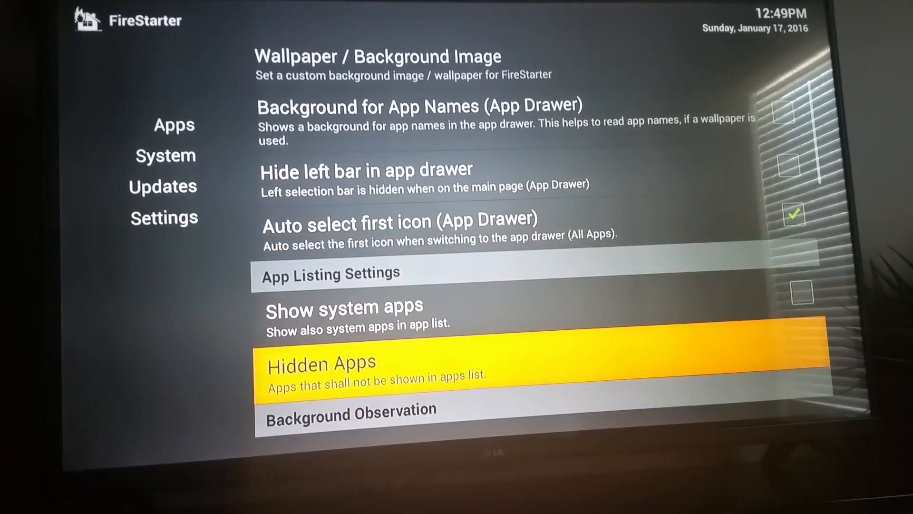
scroll("down", 3)
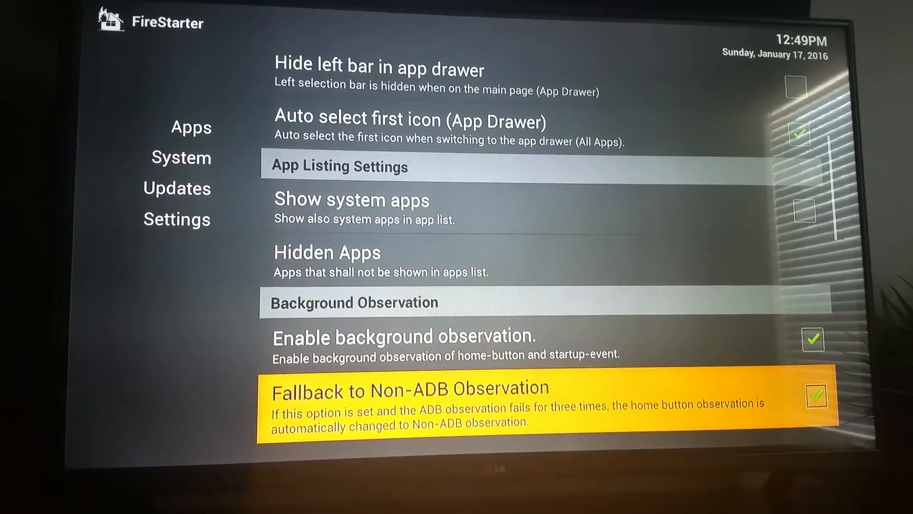
scroll("down", 3)
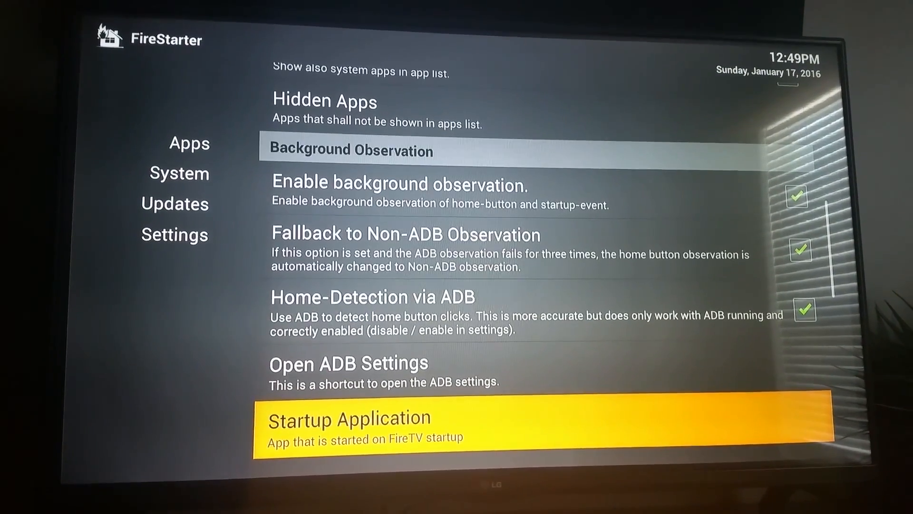
scroll("down", 3)
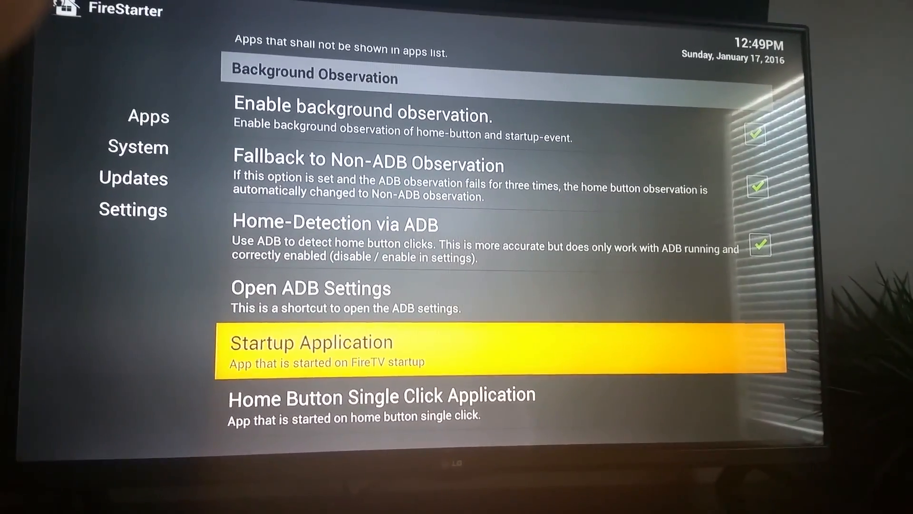
key("Down")
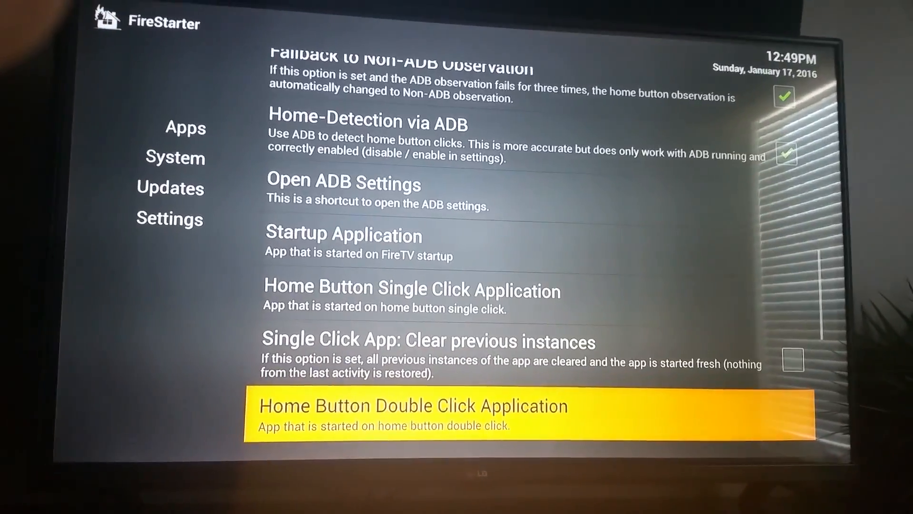
left_click(414, 414)
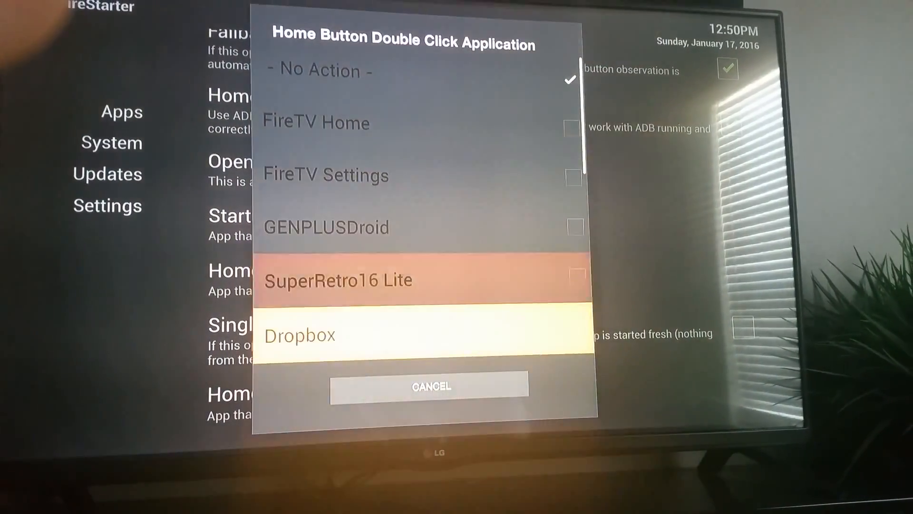
scroll("down", 3)
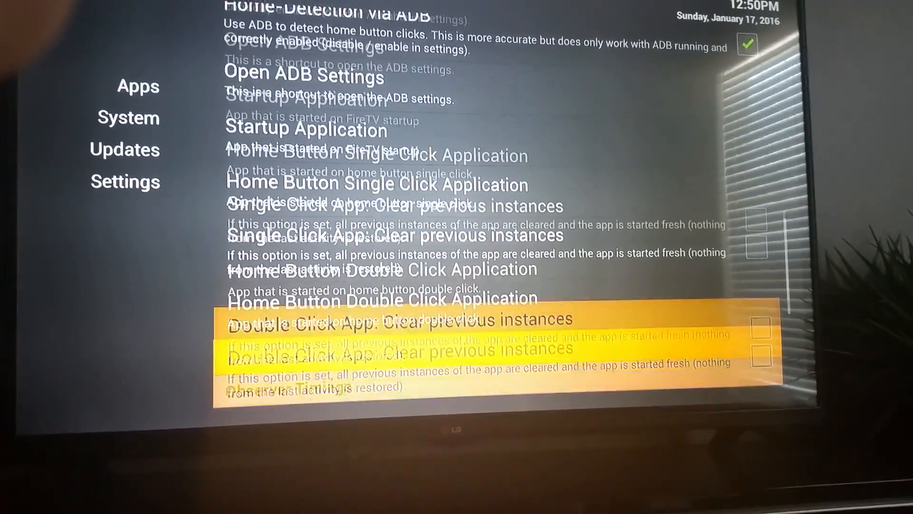
scroll("down", 3)
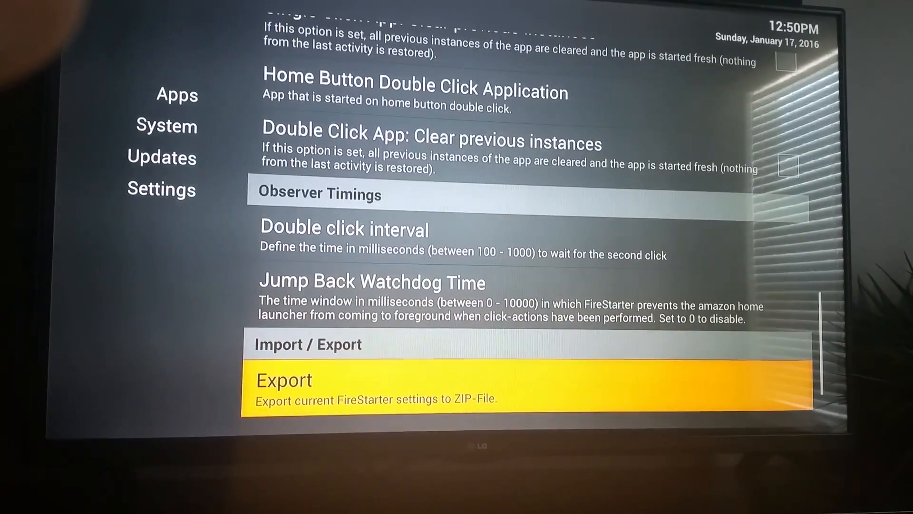
scroll("down", 3)
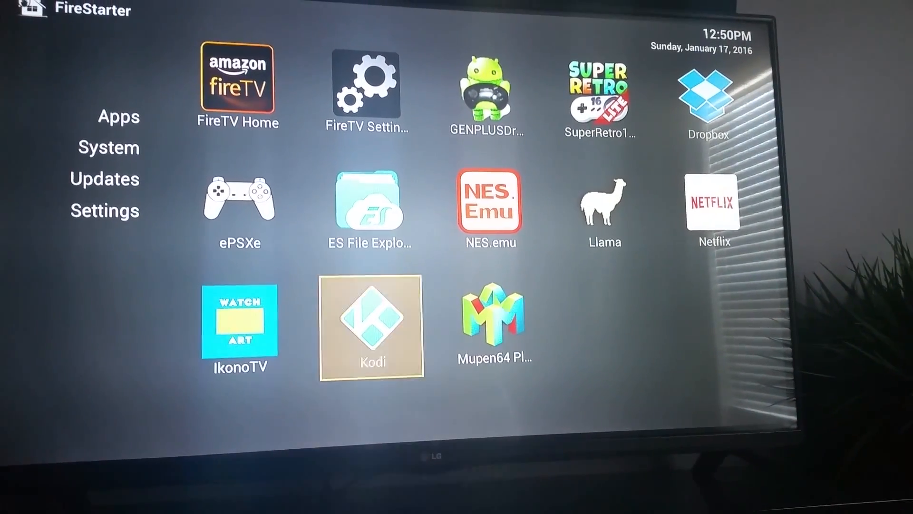
Step: Launch Kodi from the FireStarter app drawer
left_click(369, 330)
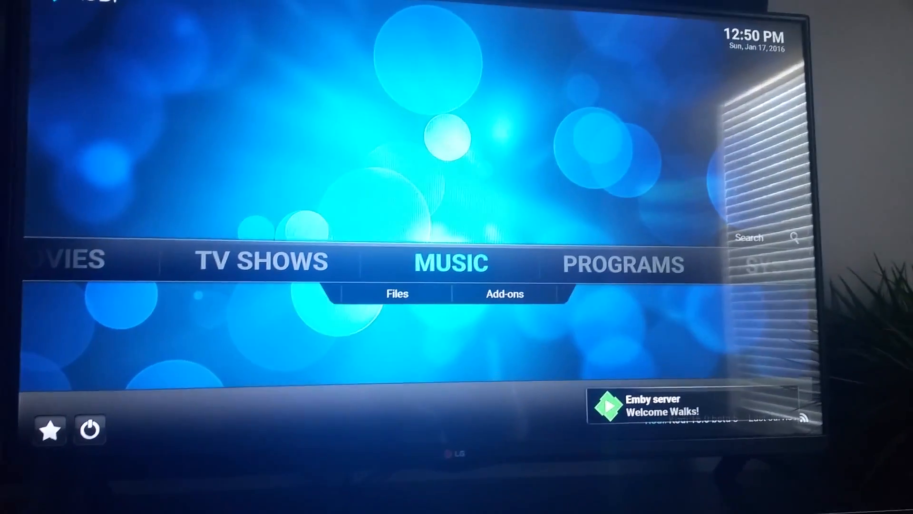